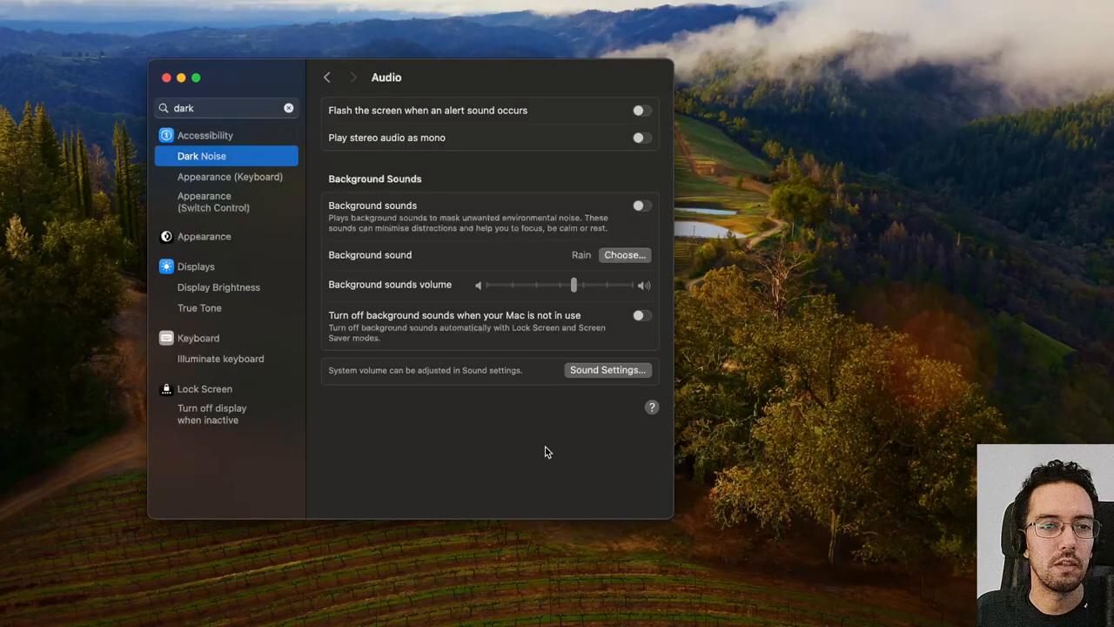
pyautogui.moveTo(535, 441)
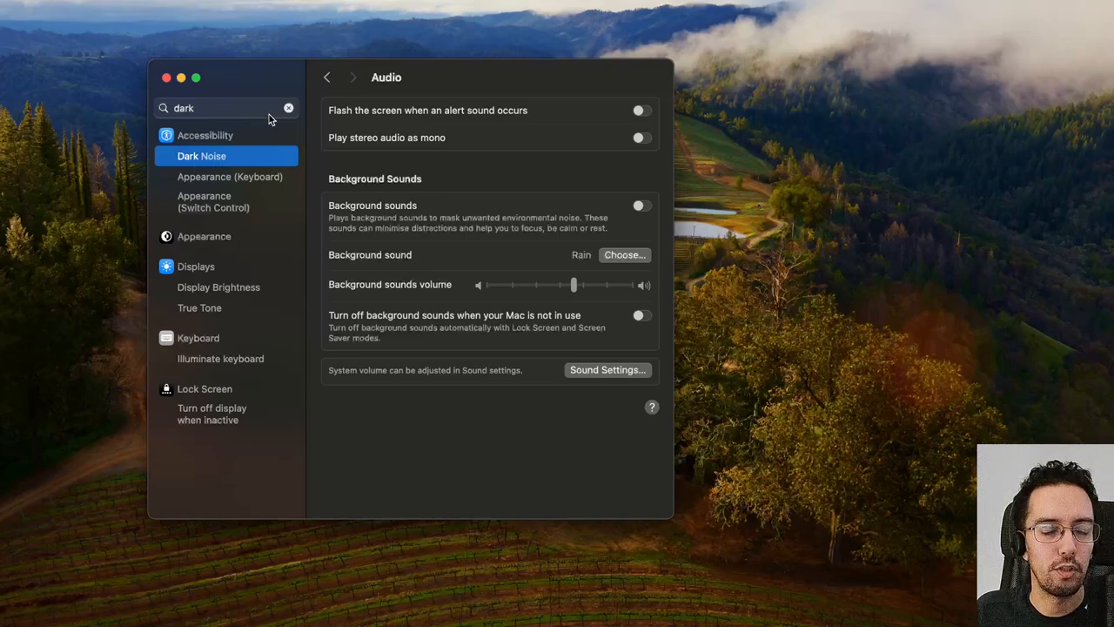
pyautogui.moveTo(622, 228)
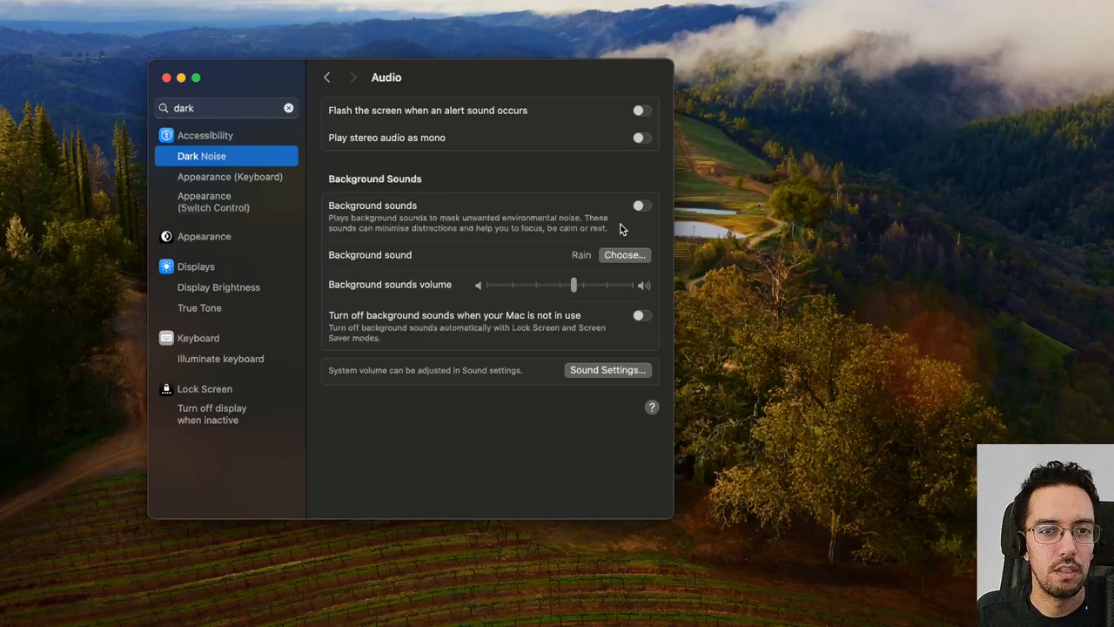
# Turn Background Sounds on, nudge the volume up and back to the middle, and open the sound list.
pyautogui.click(641, 205)
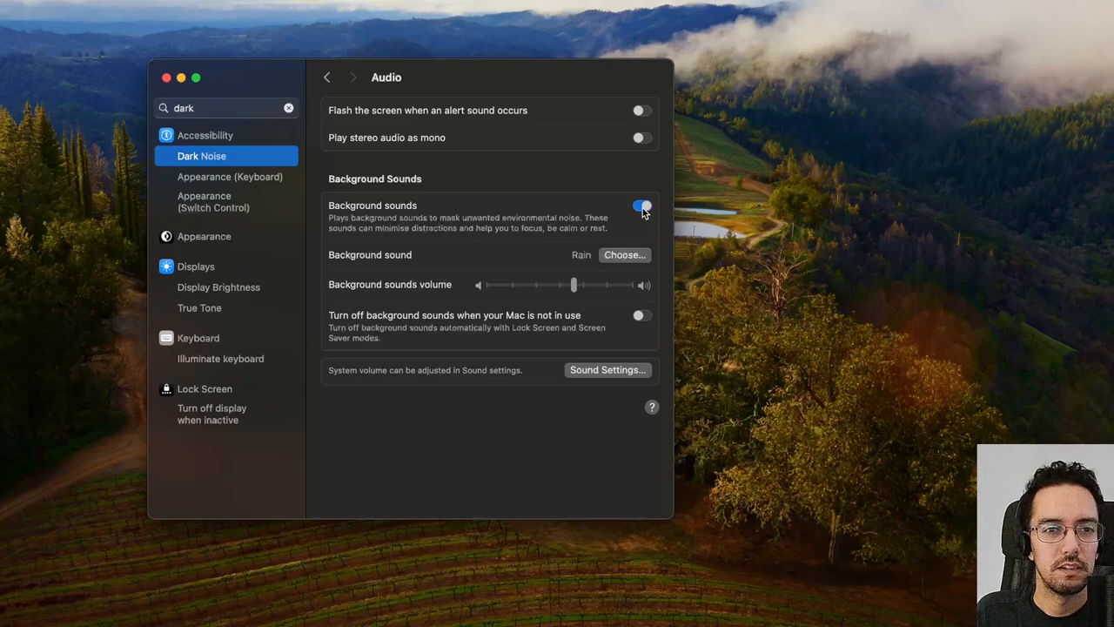
pyautogui.moveTo(573, 285); pyautogui.dragTo(605, 284)
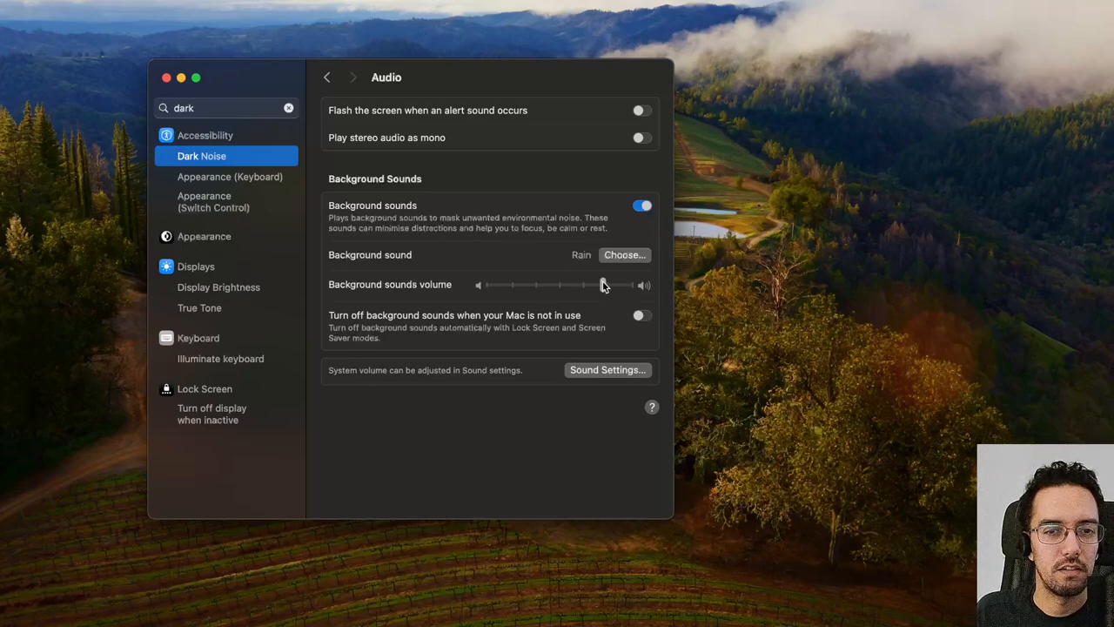
pyautogui.moveTo(603, 284); pyautogui.dragTo(572, 284)
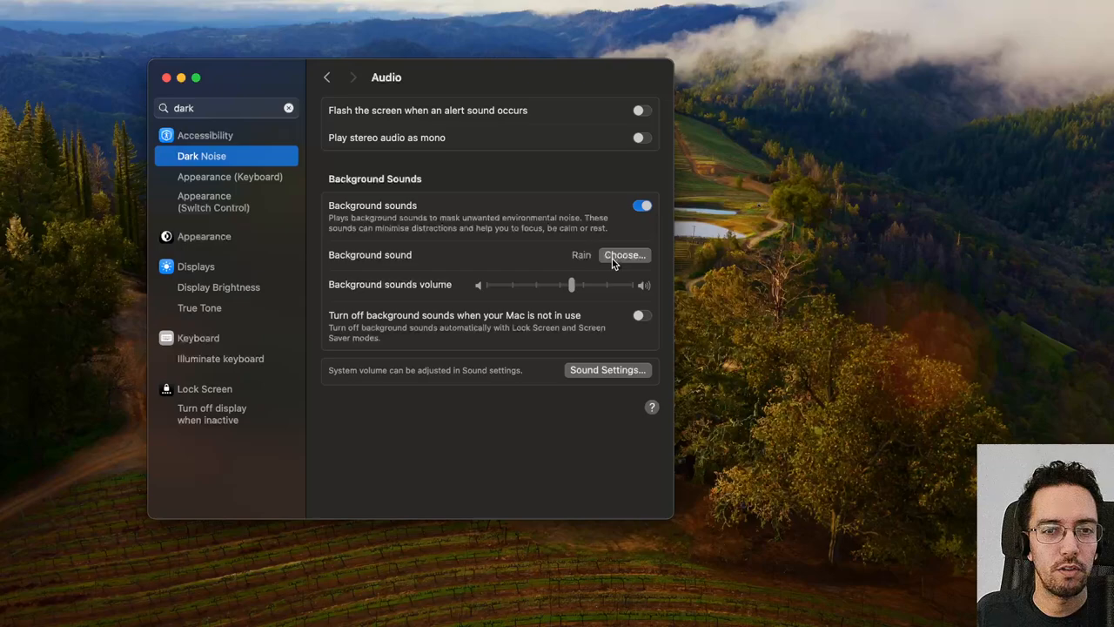
pyautogui.click(624, 254)
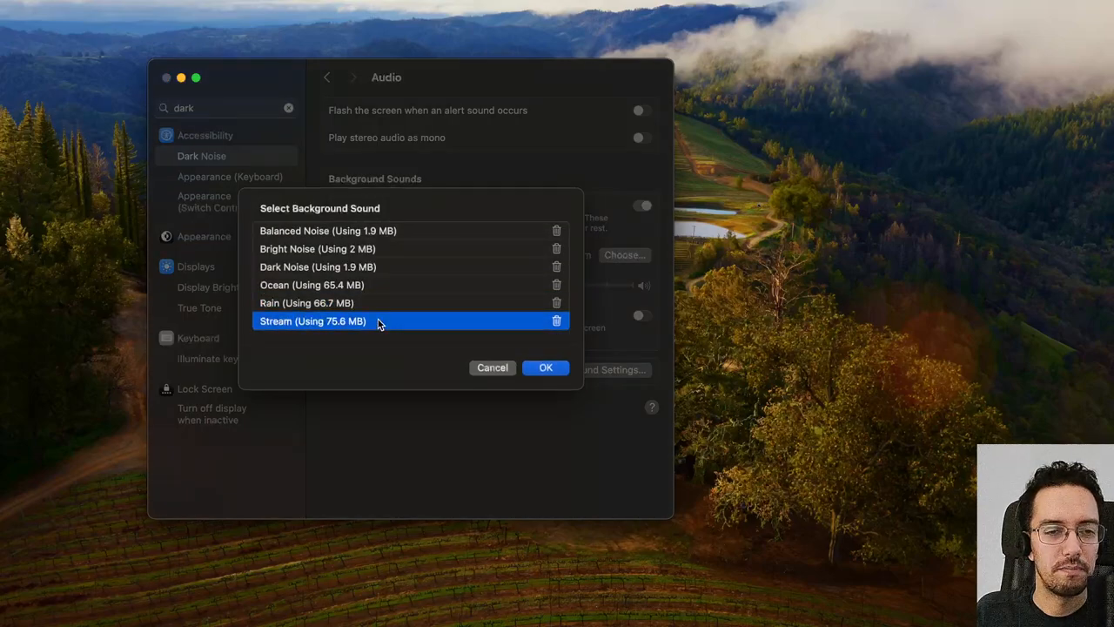
# Preview the Ocean, Dark Noise, Bright Noise and Balanced Noise sounds.
pyautogui.click(312, 284)
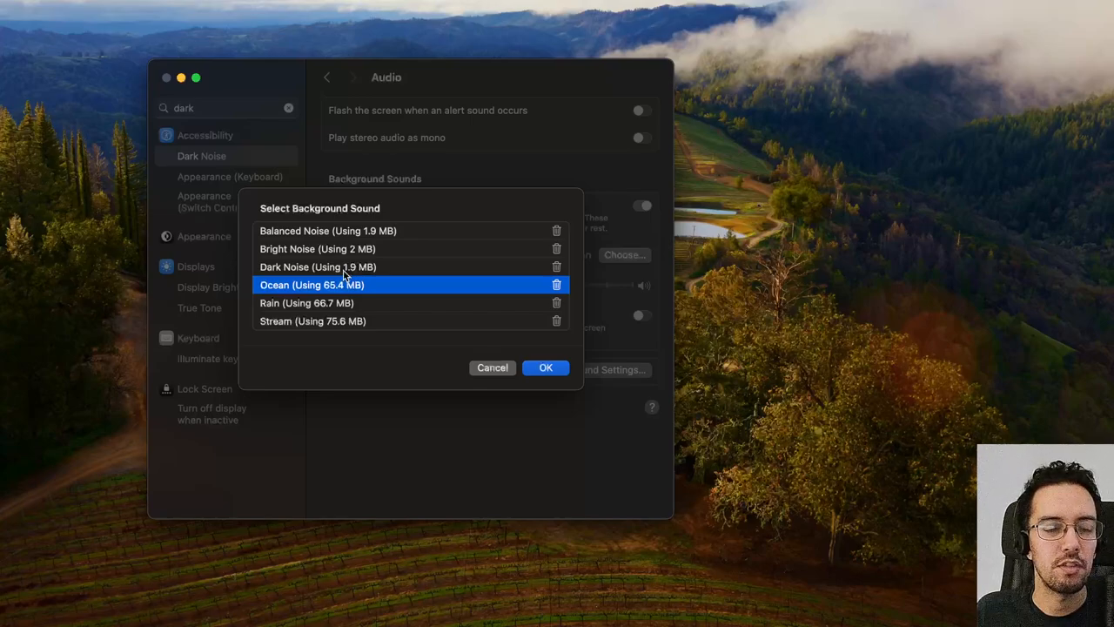
pyautogui.click(318, 266)
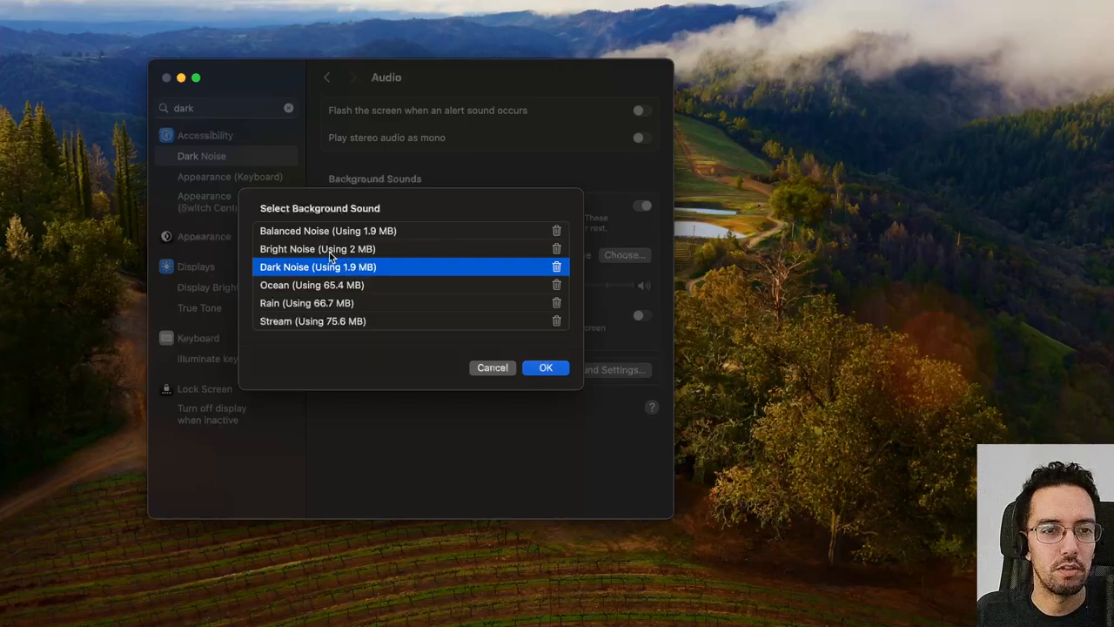
pyautogui.click(317, 249)
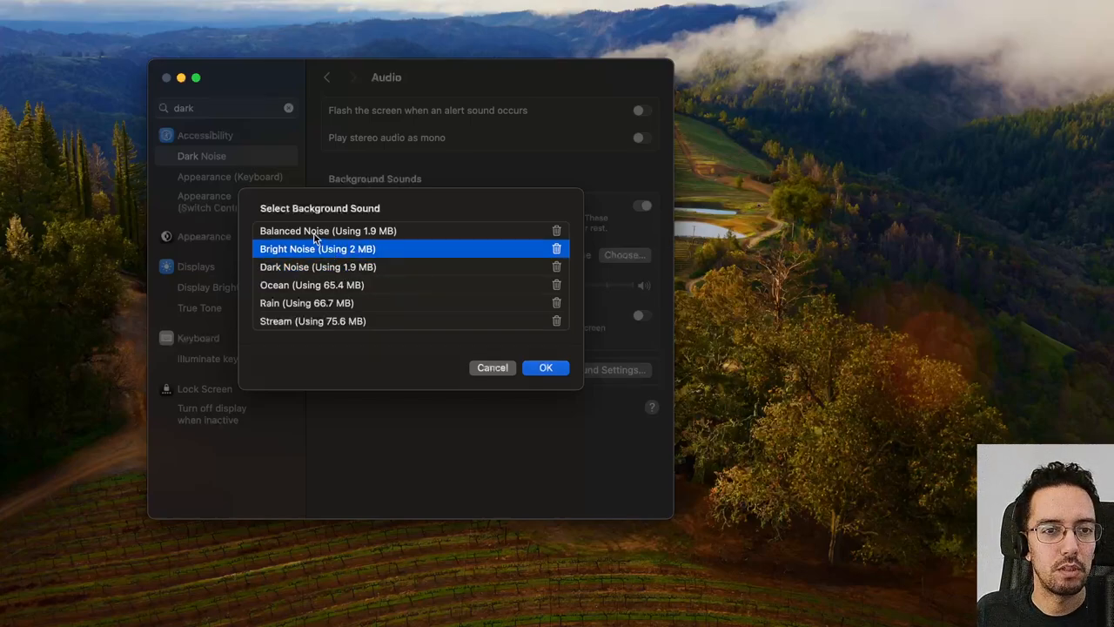
pyautogui.click(327, 231)
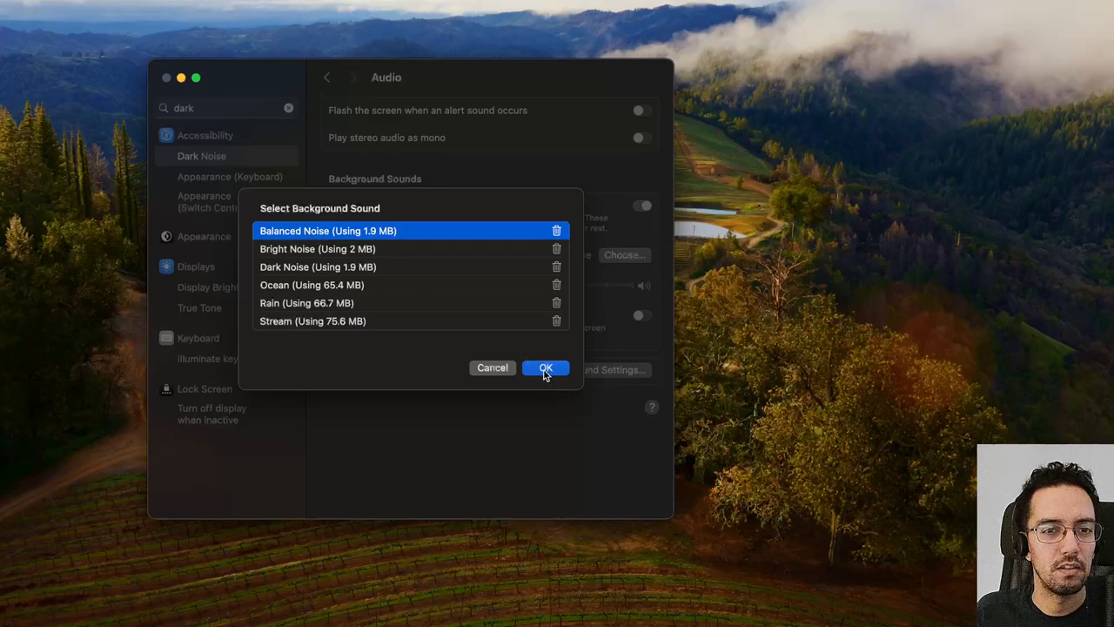
# Confirm Rain as the background sound and switch Background Sounds off.
pyautogui.click(306, 303)
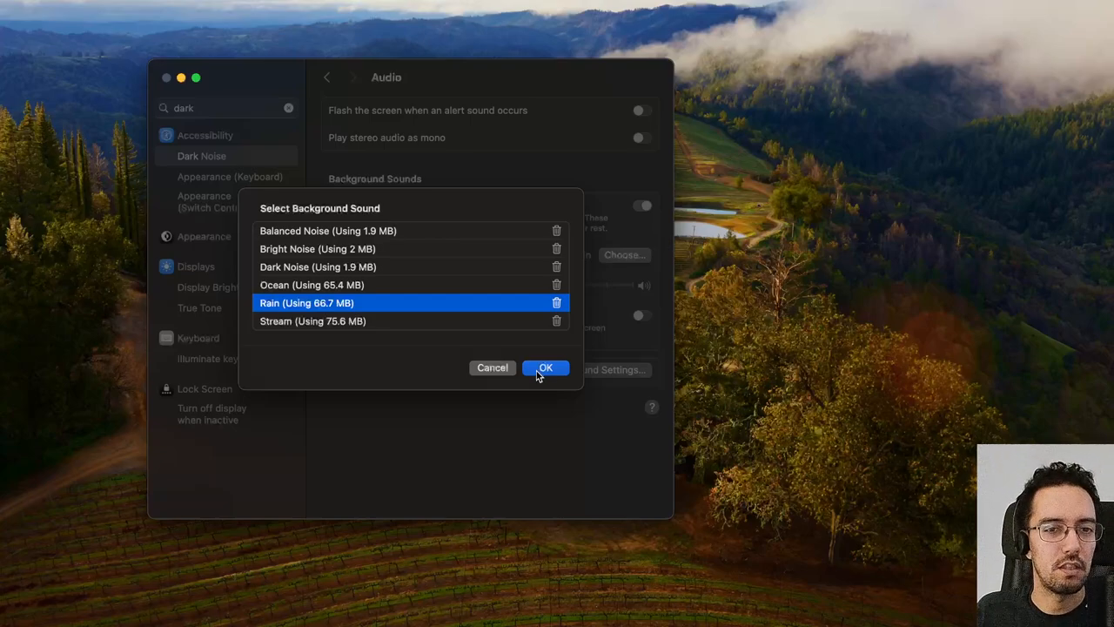
pyautogui.click(545, 367)
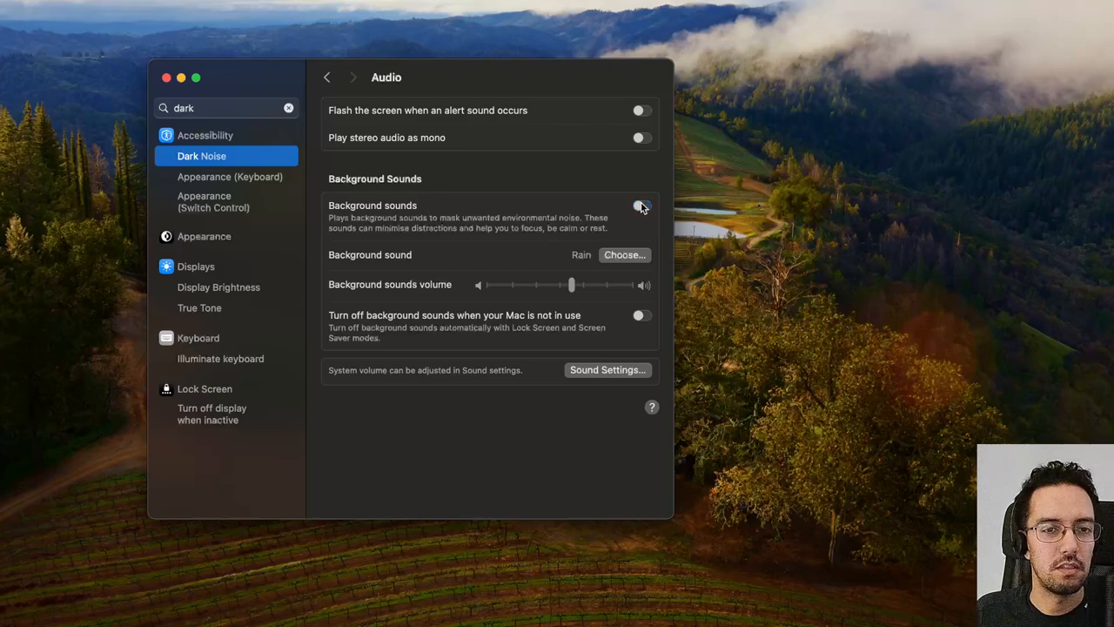
pyautogui.click(640, 206)
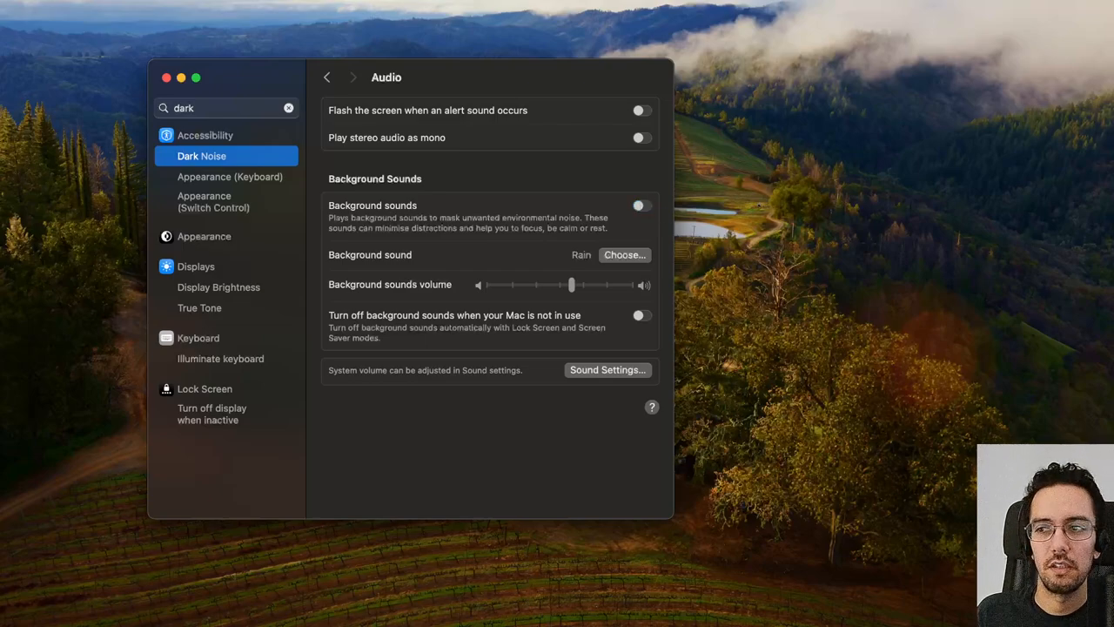